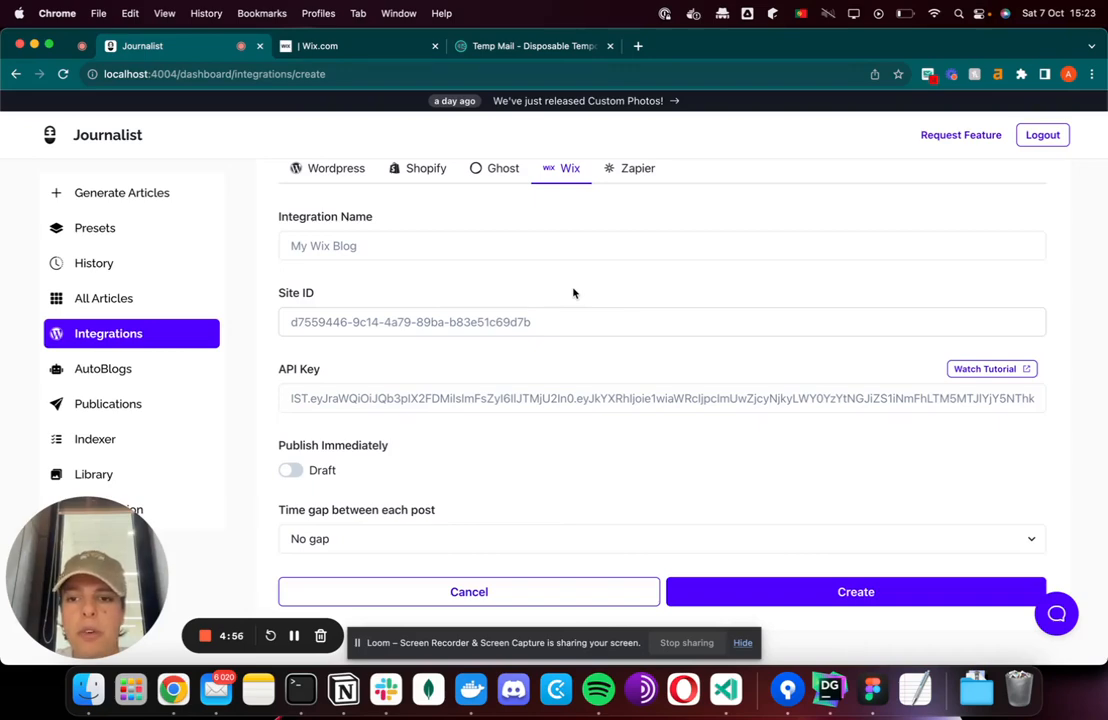
Switch to the journalist blog site dashboard from the recently opened sites list
scroll("up", 3)
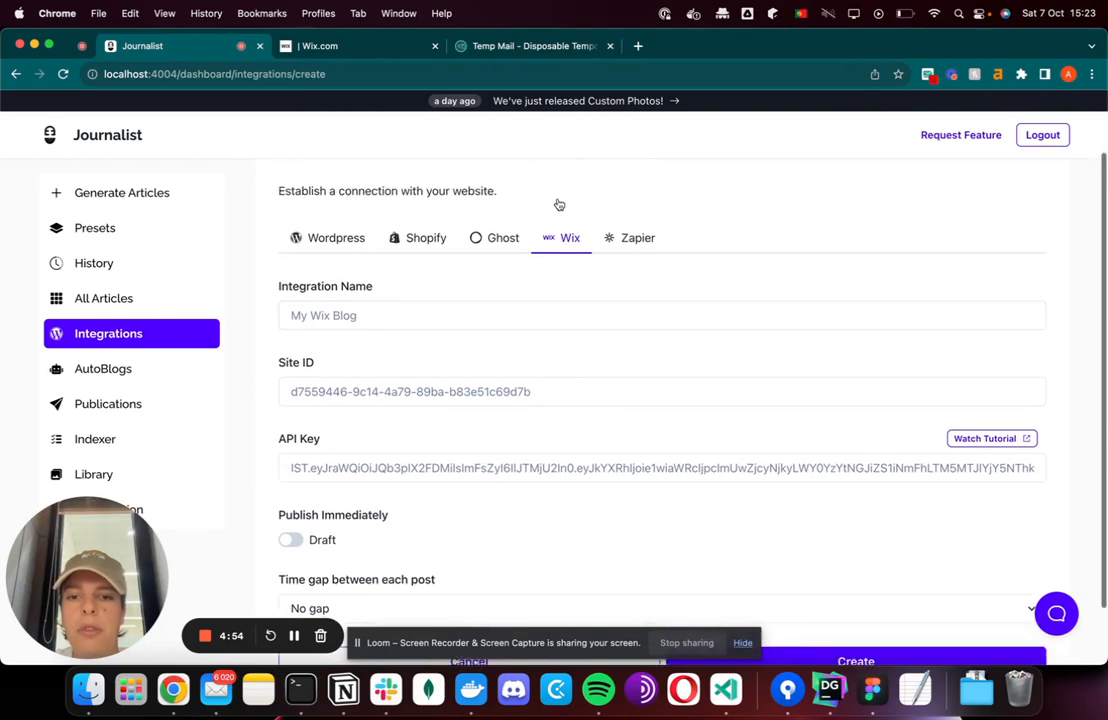
scroll("up", 3)
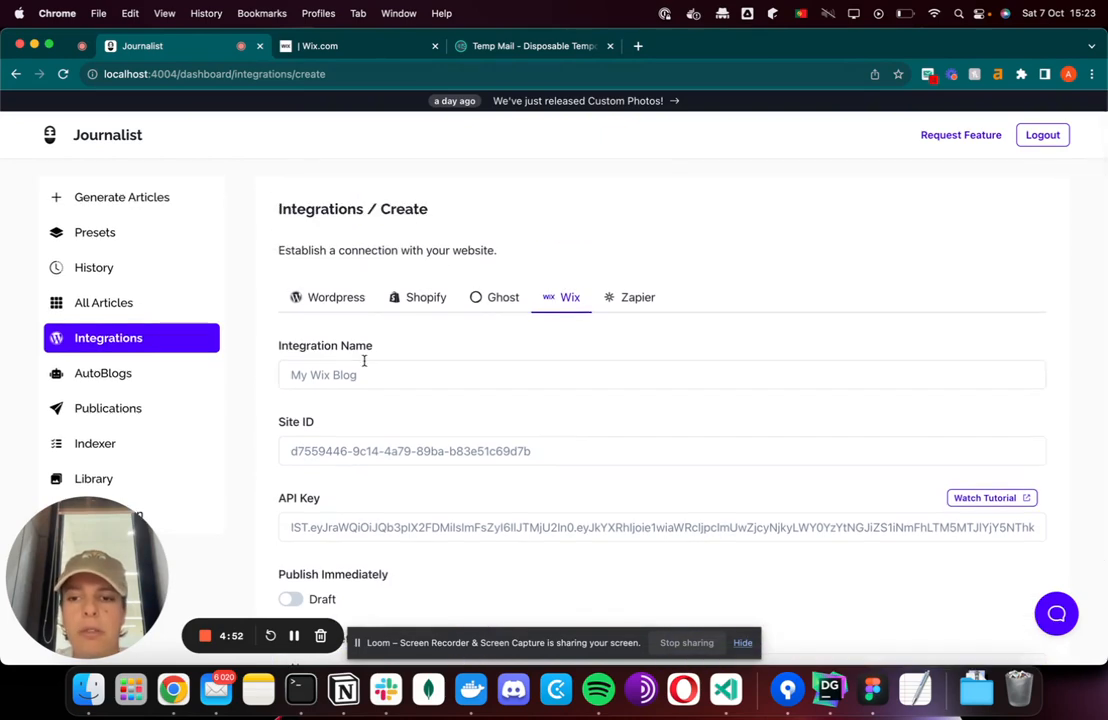
scroll("down", 3)
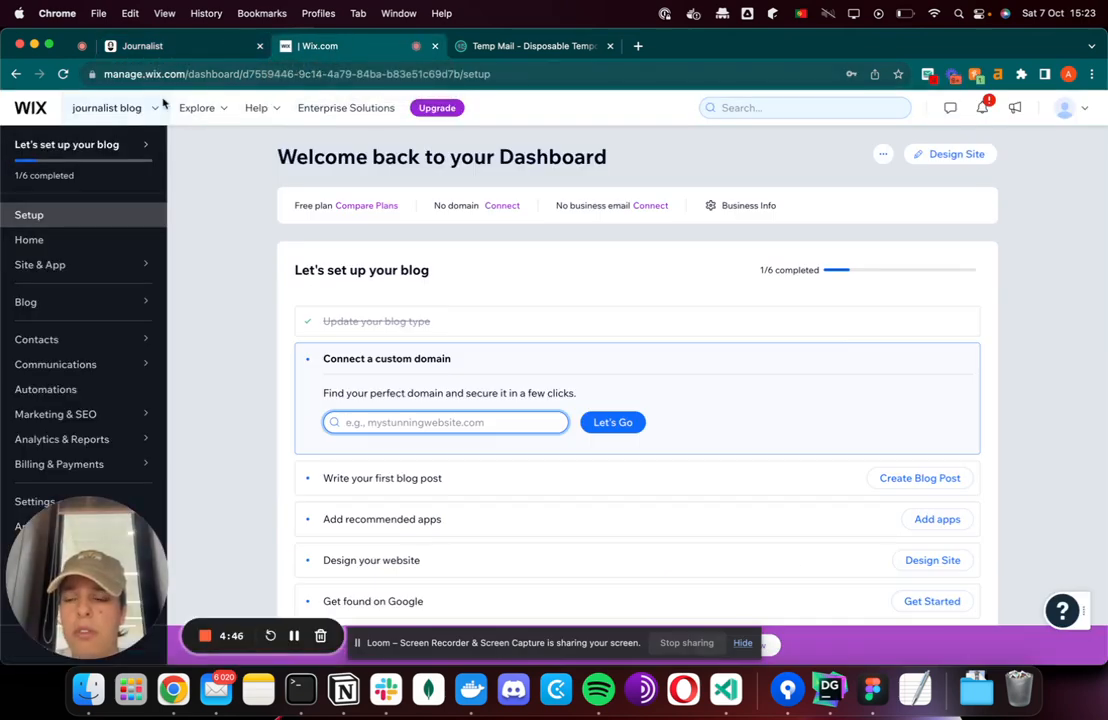
left_click(108, 108)
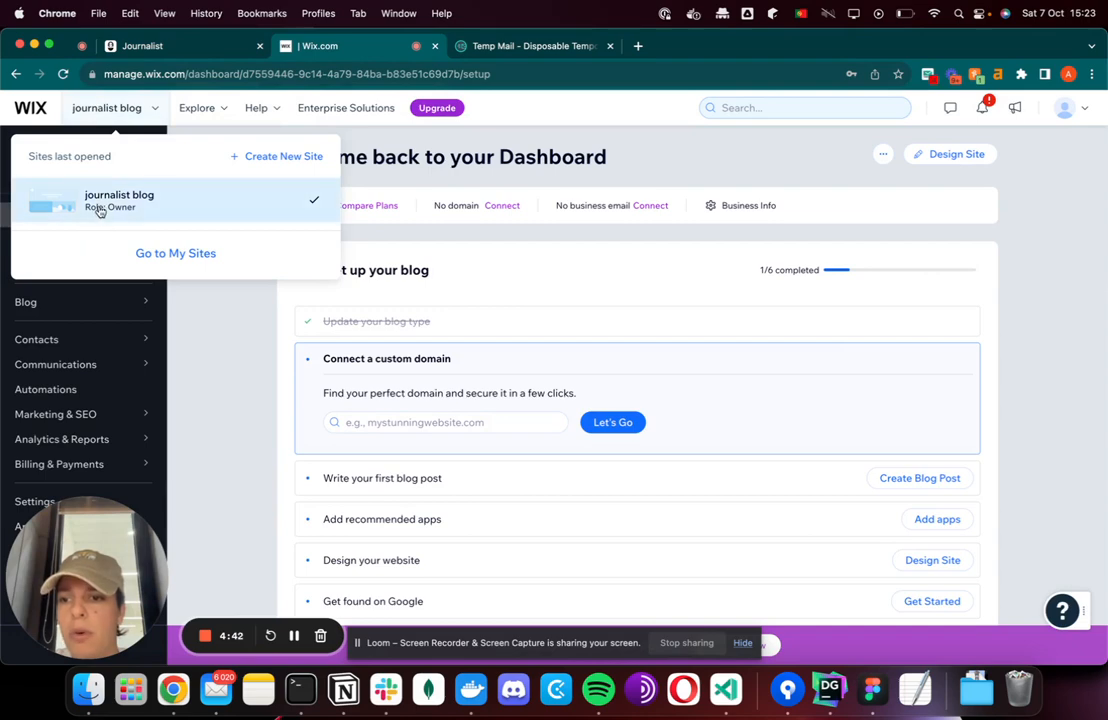
left_click(120, 200)
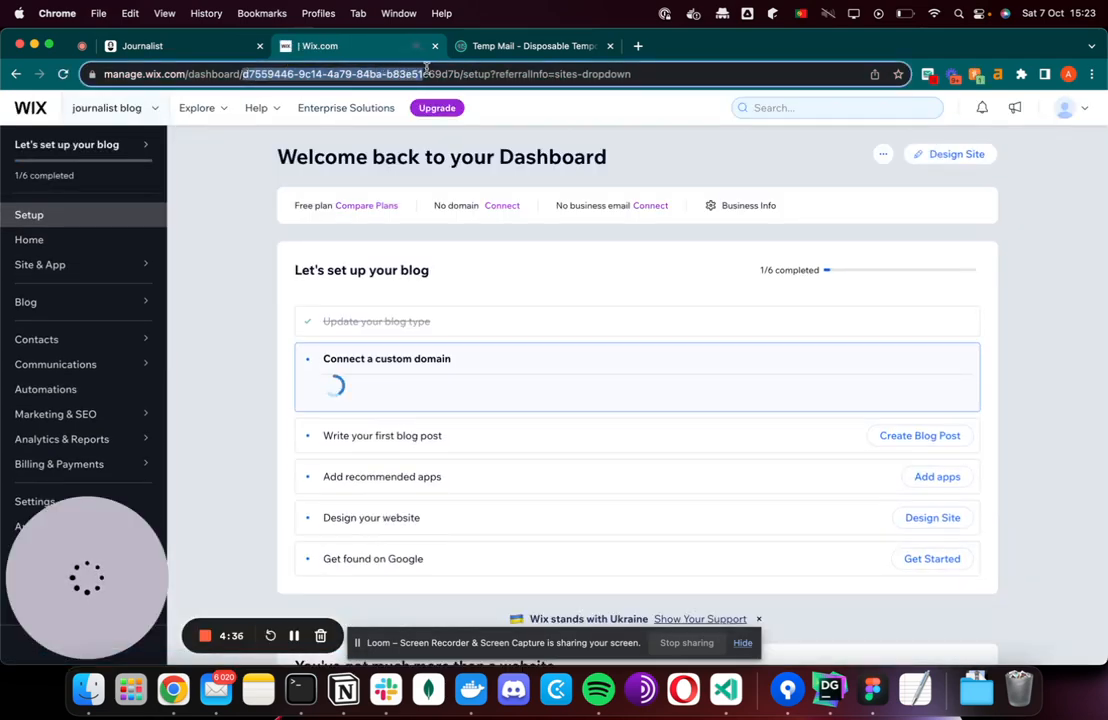
Confirm the URL's site ID matches the Journalist form, then bring up the Wix account menu
left_click(386, 358)
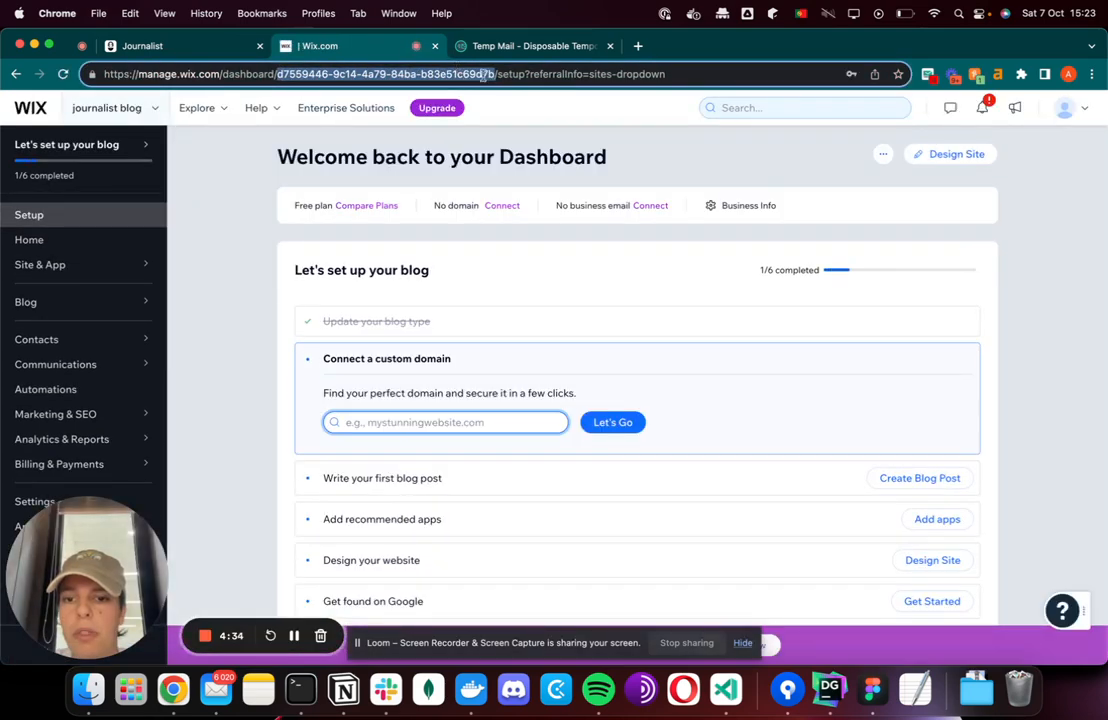
left_click(170, 46)
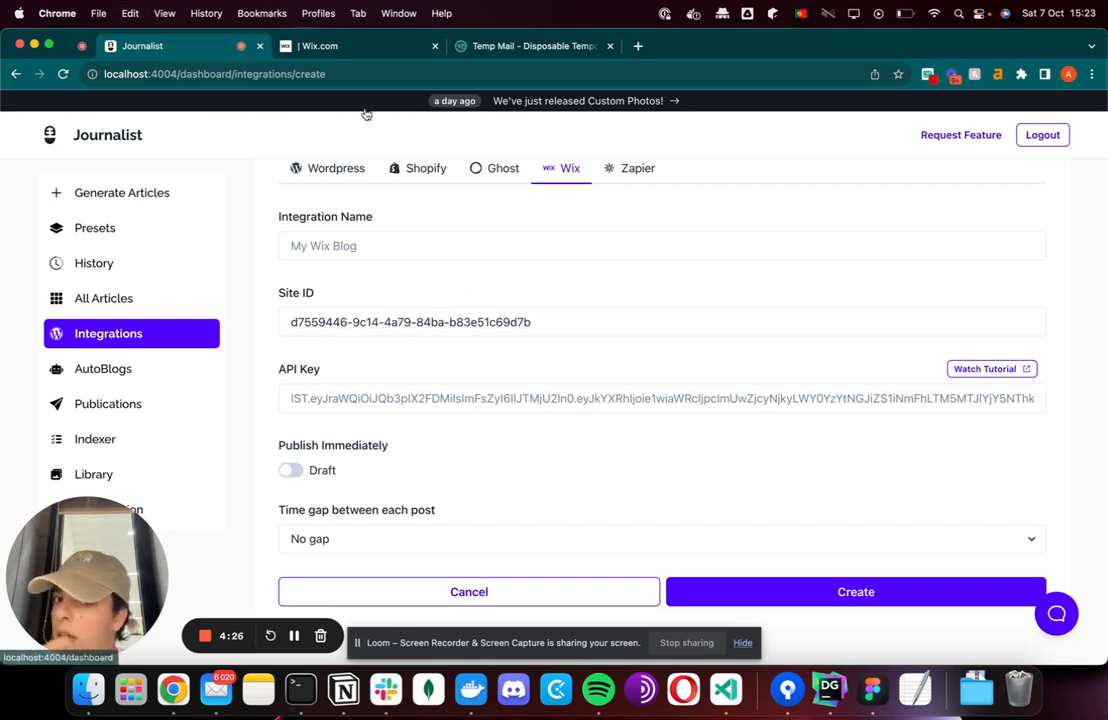
left_click(320, 44)
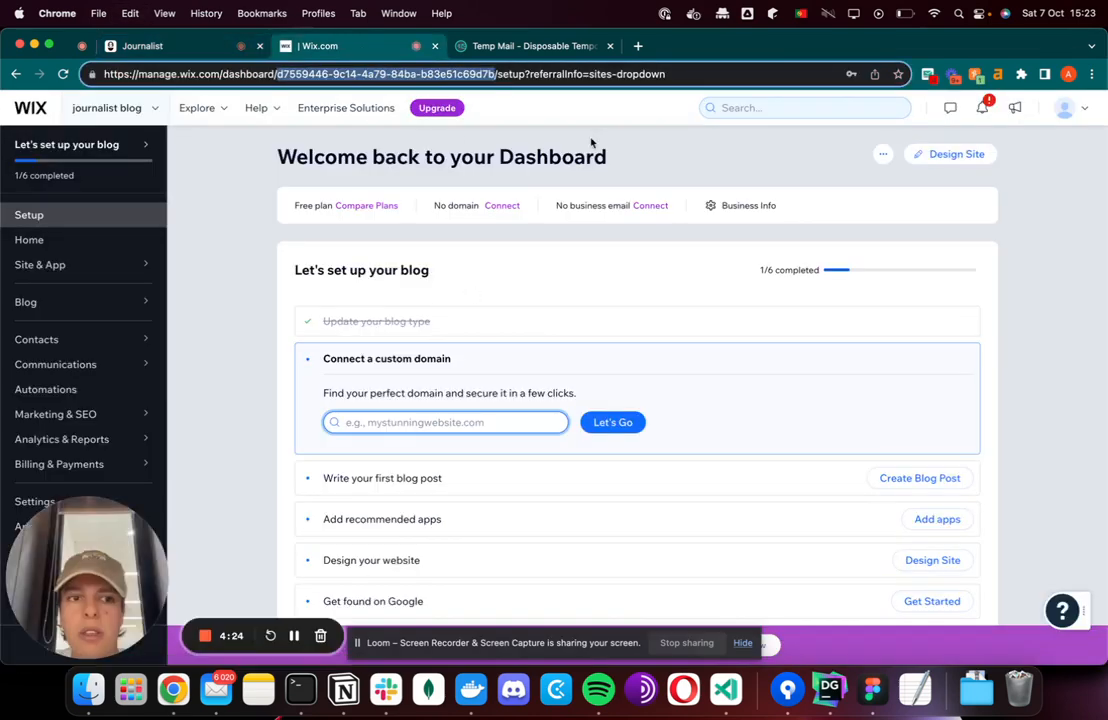
left_click(1084, 108)
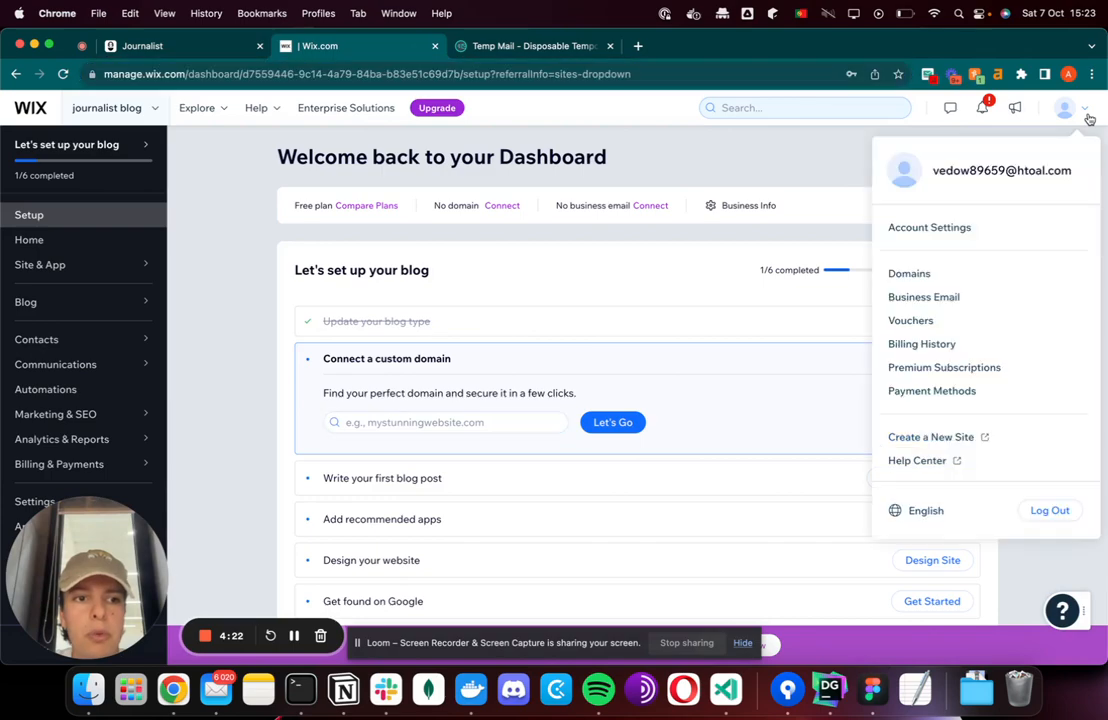
Go to Account Settings and show the API Keys page
left_click(928, 228)
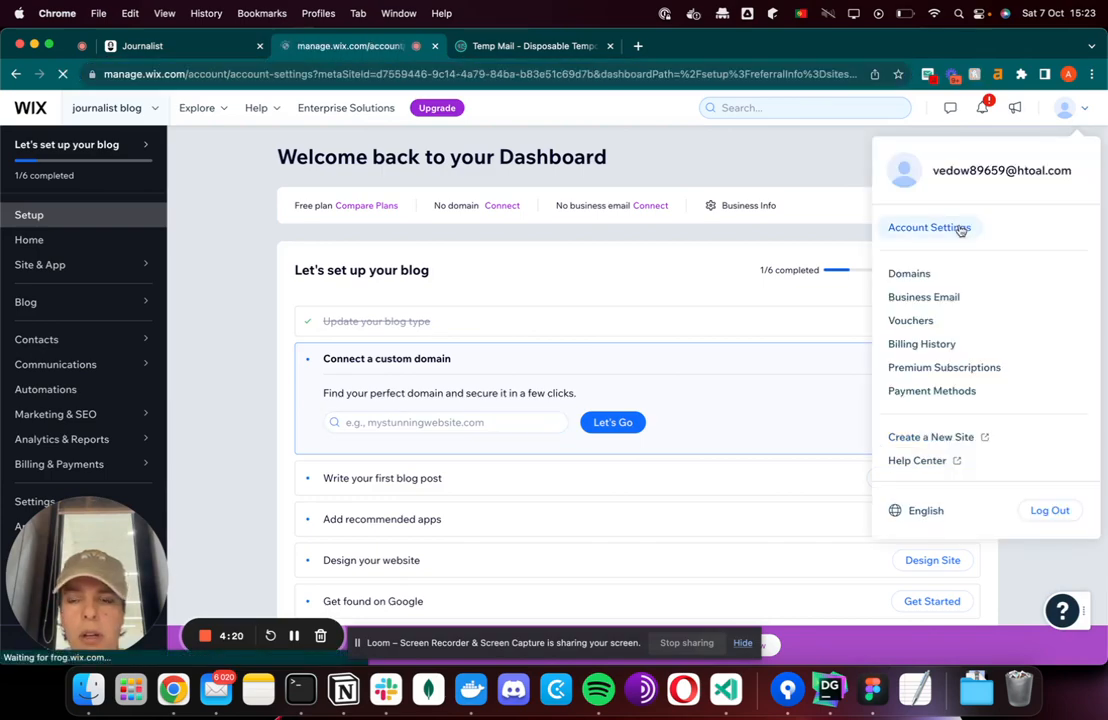
left_click(928, 228)
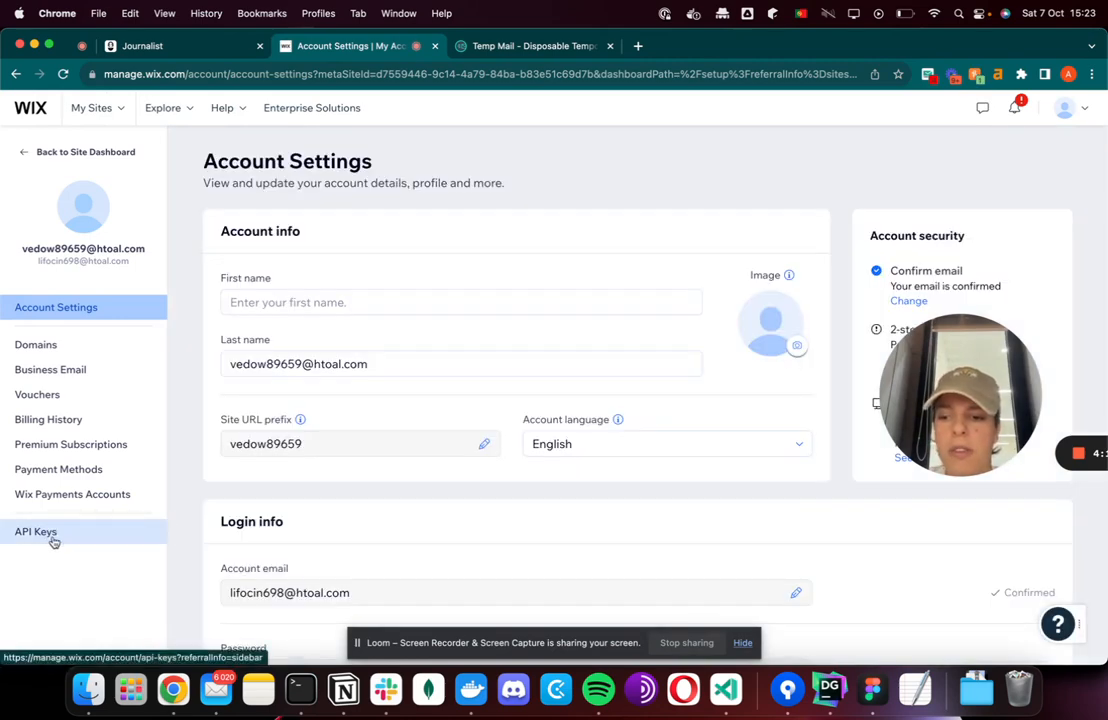
left_click(36, 532)
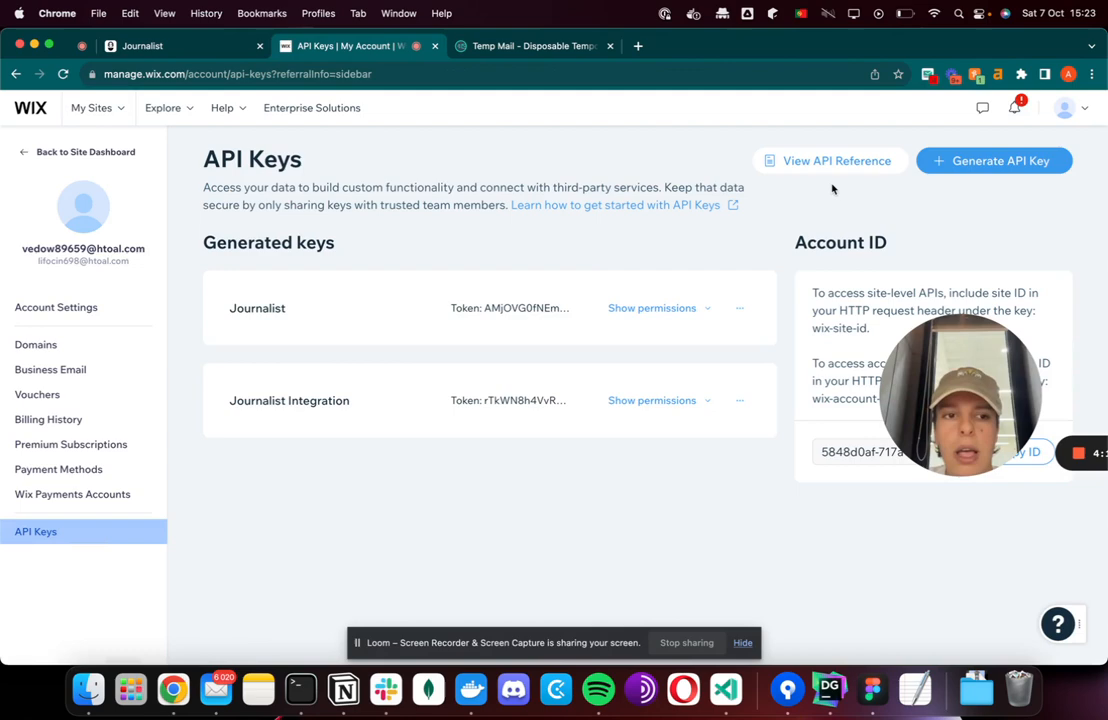
Create an API key named 'Journalist Integratio' with Wix Blog permission and generate it
left_click(992, 160)
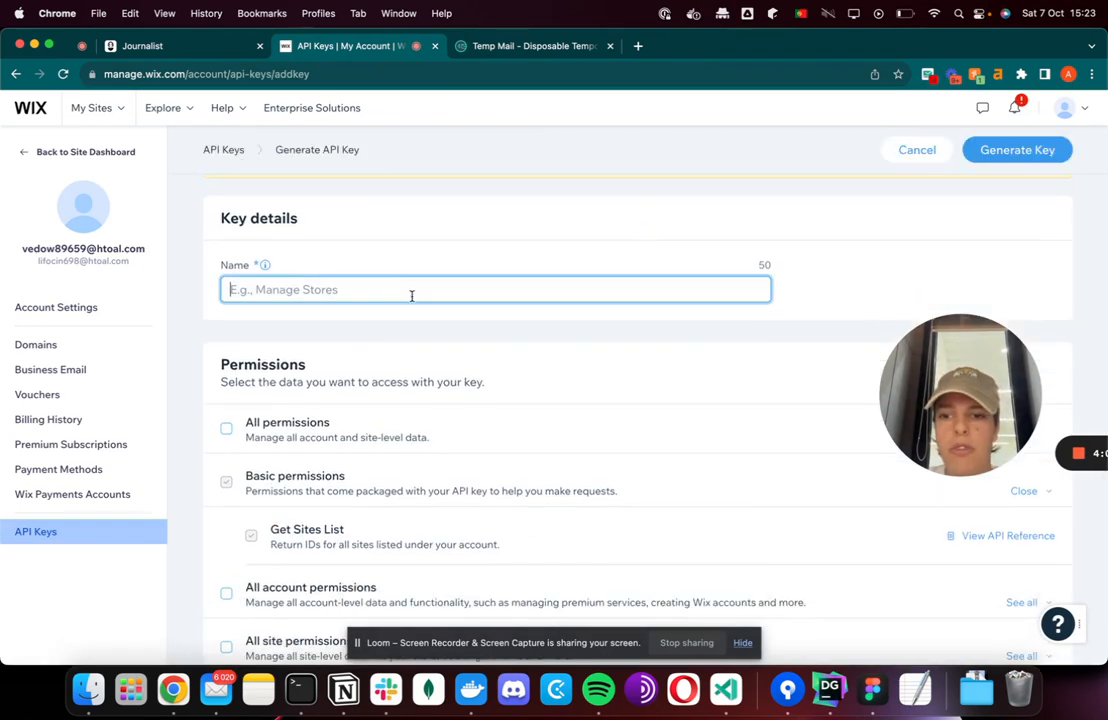
type("Journalist Integratio")
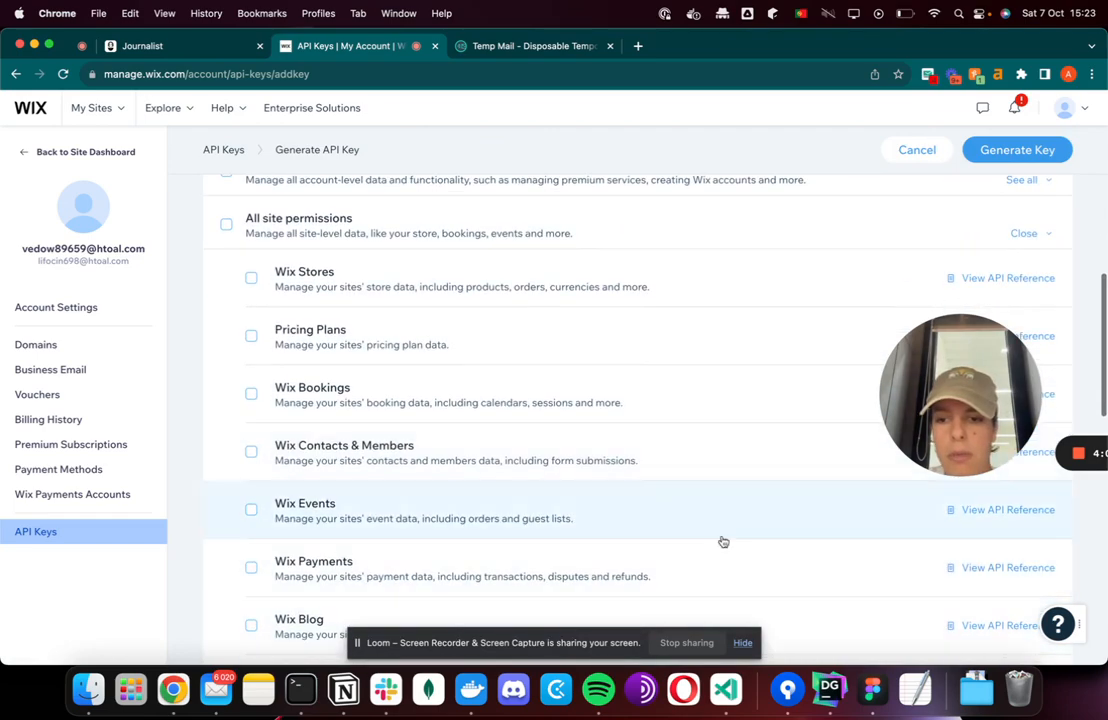
scroll("down", 3)
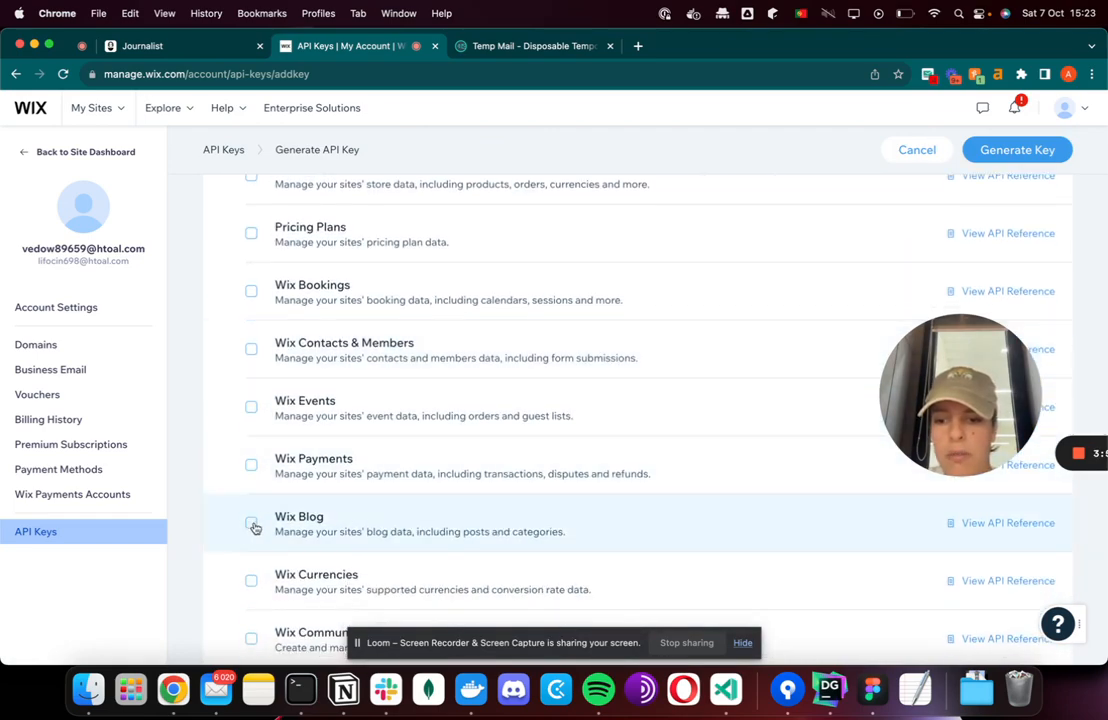
left_click(252, 522)
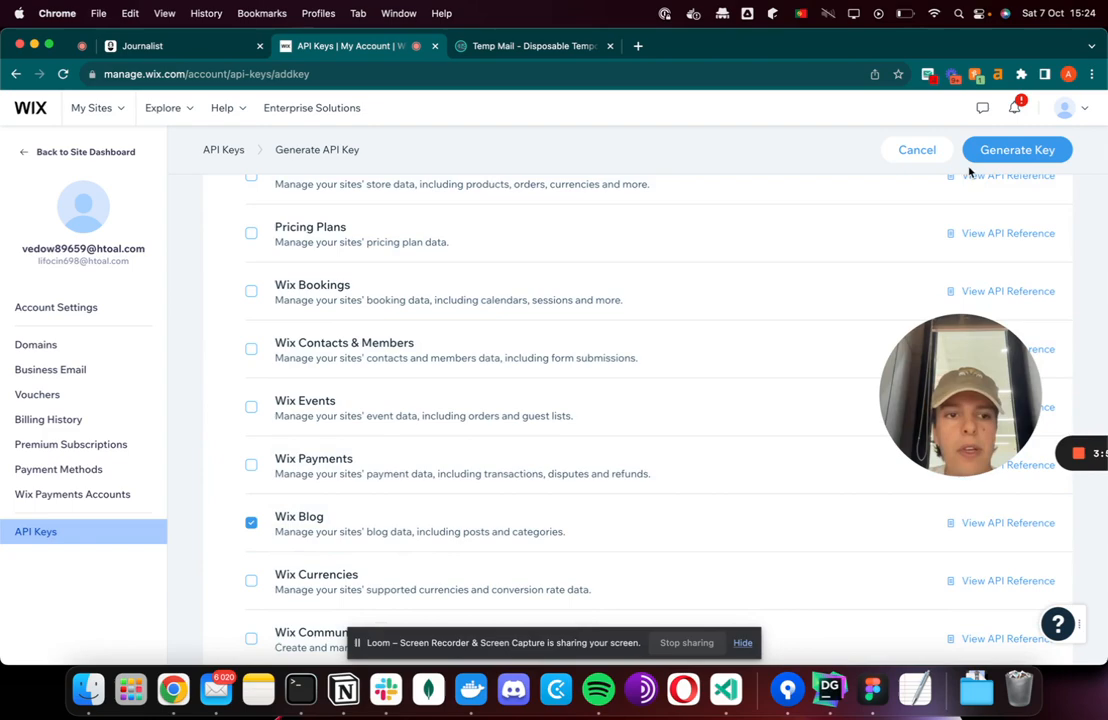
left_click(1016, 148)
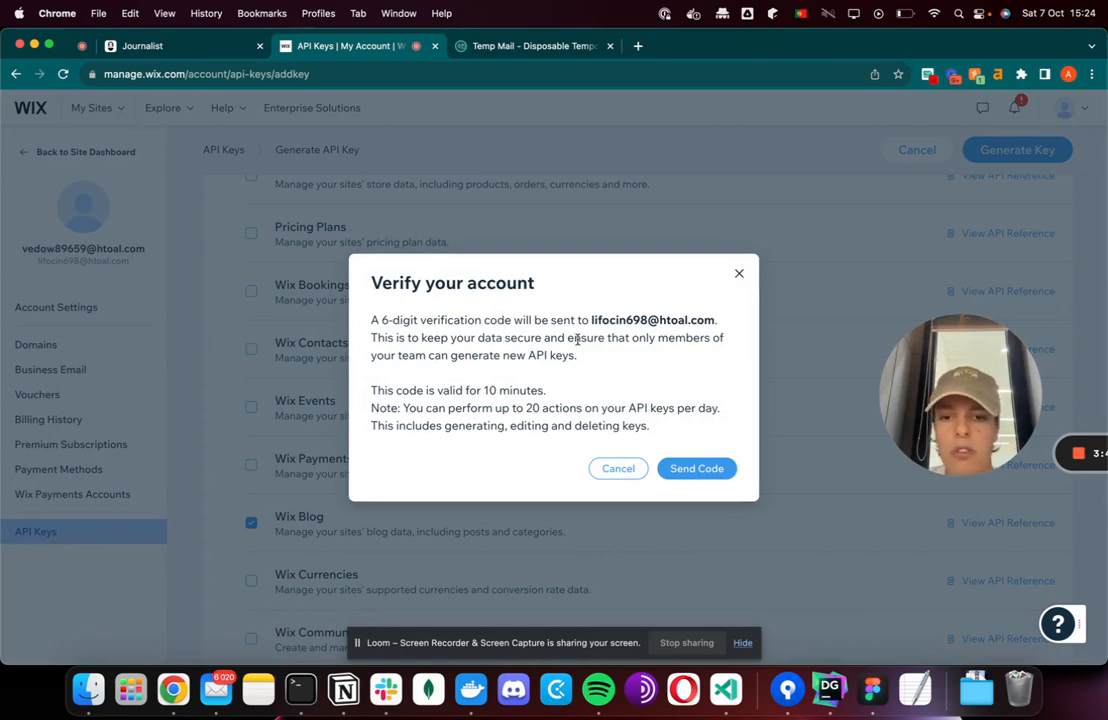
Send the verification code to the account email and switch to the Temp Mail inbox
left_click(696, 468)
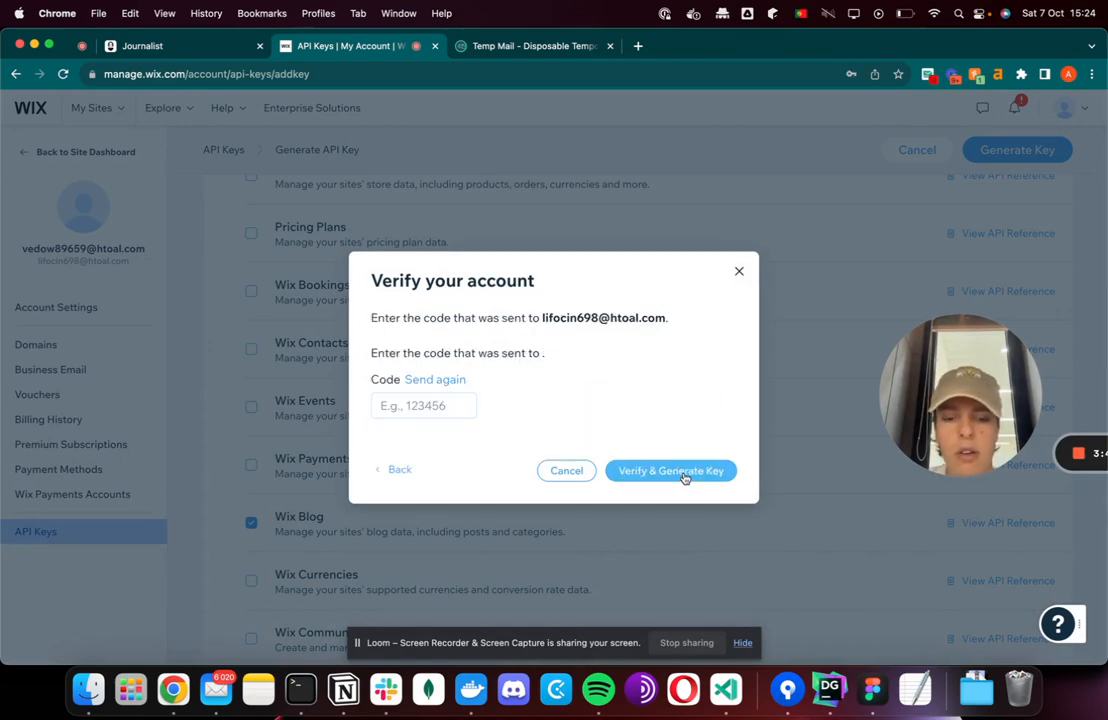
left_click(534, 46)
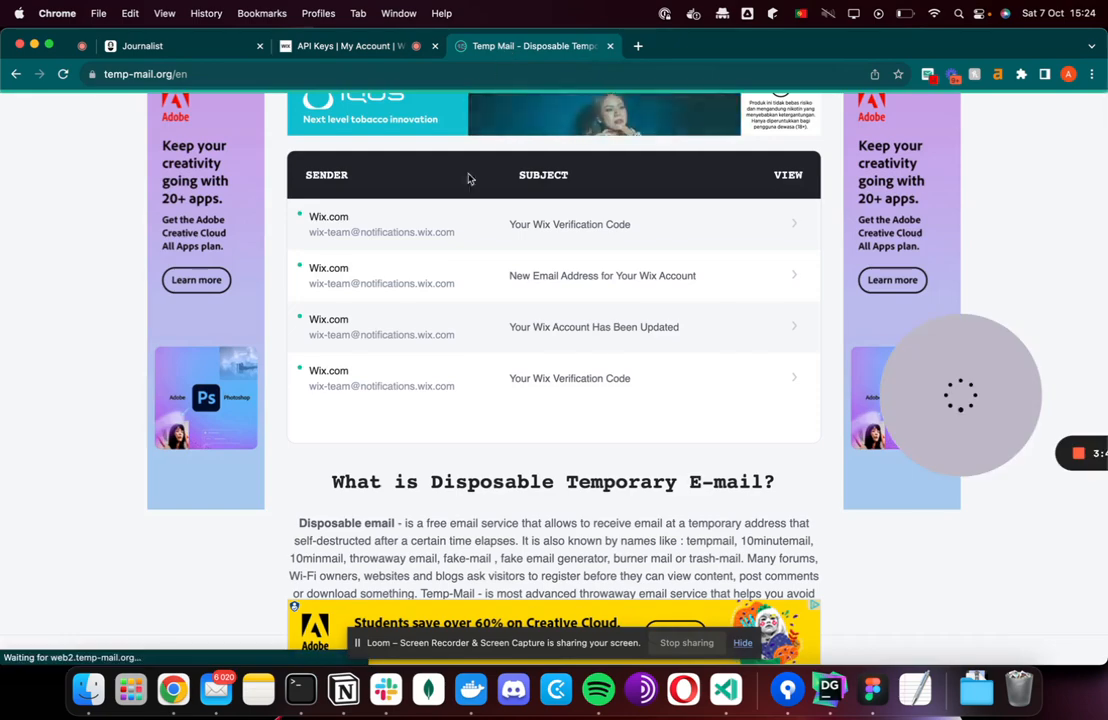
scroll("up", 3)
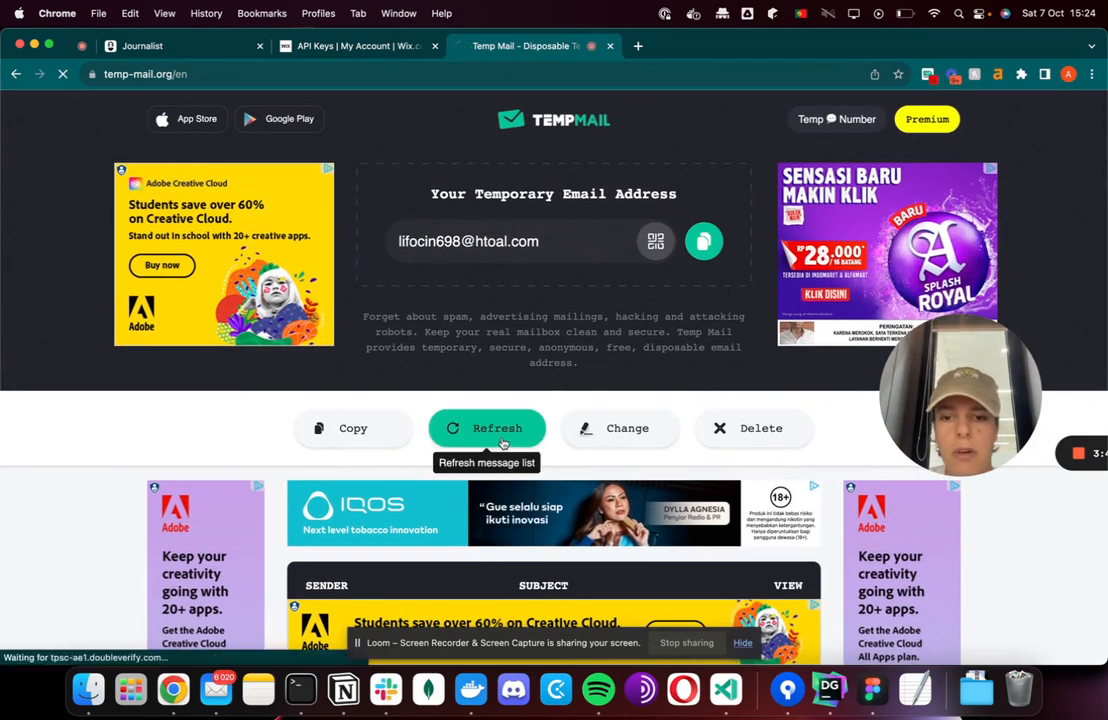
left_click(486, 428)
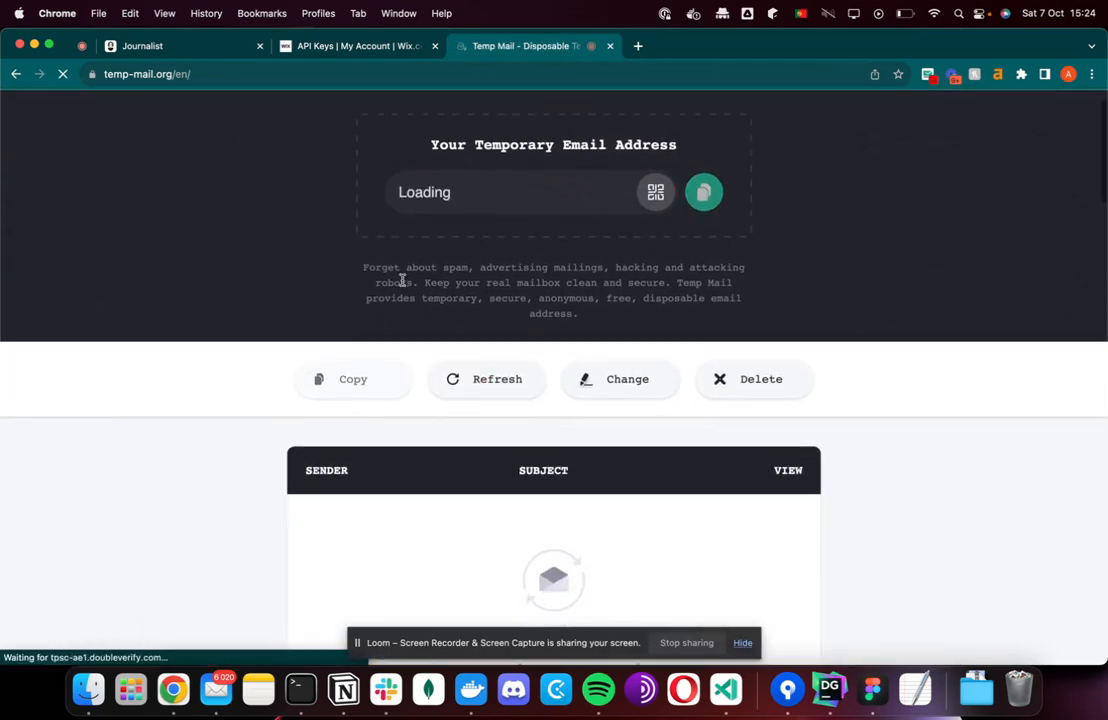
scroll("down", 3)
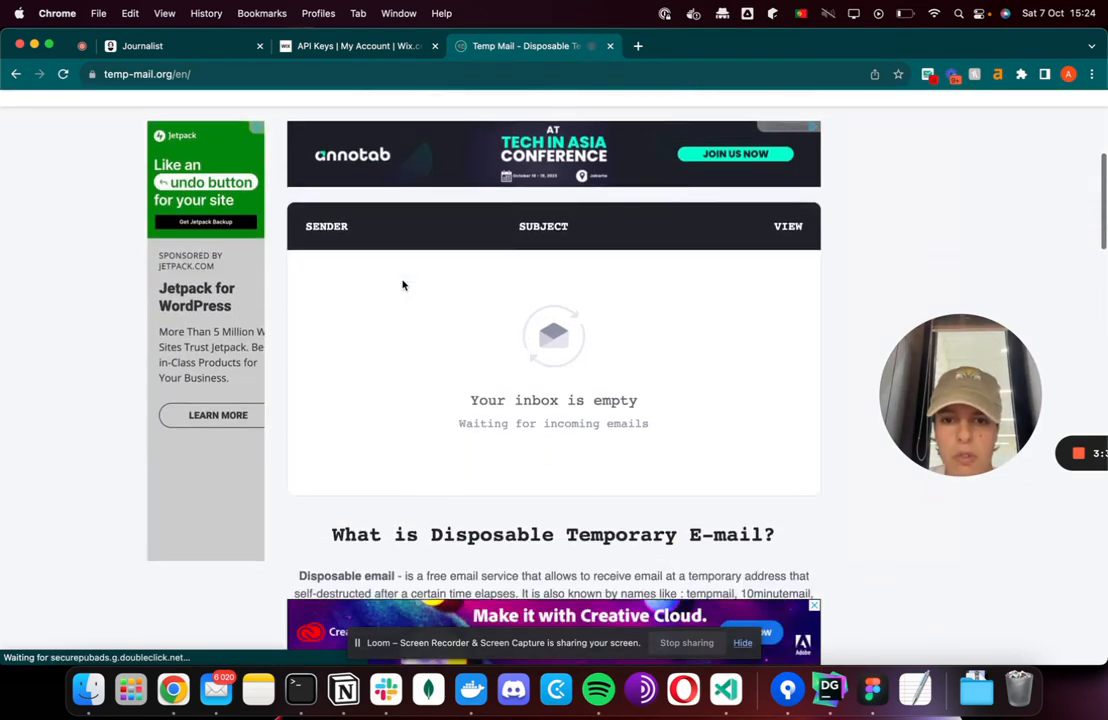
scroll("down", 3)
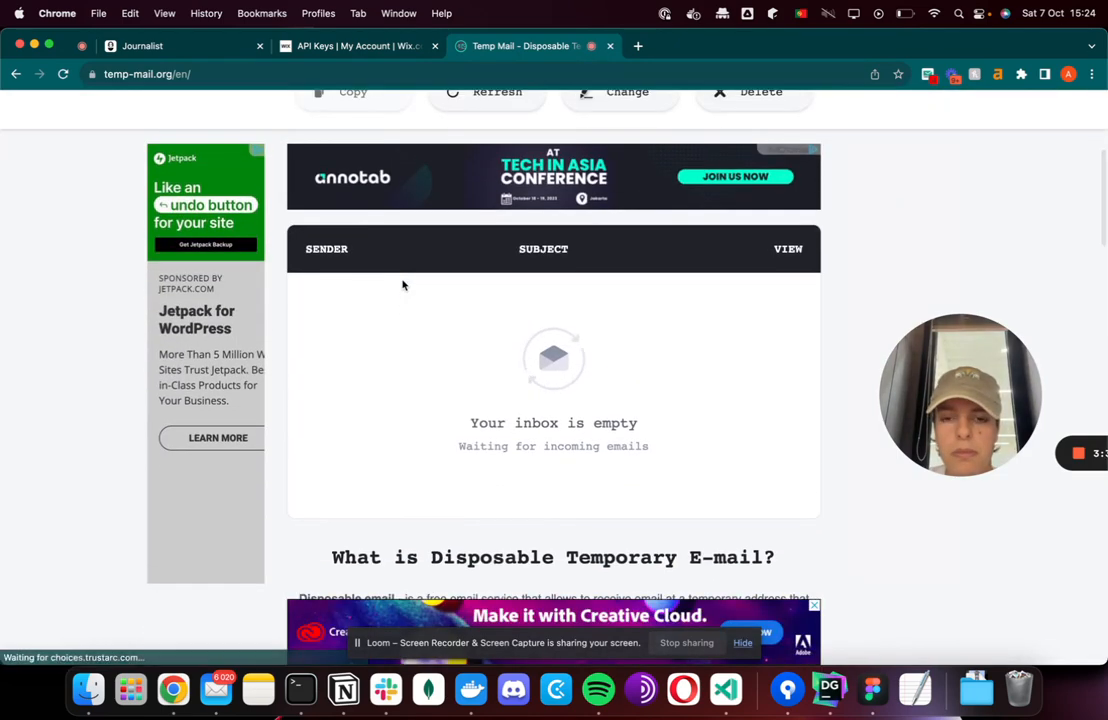
left_click(496, 92)
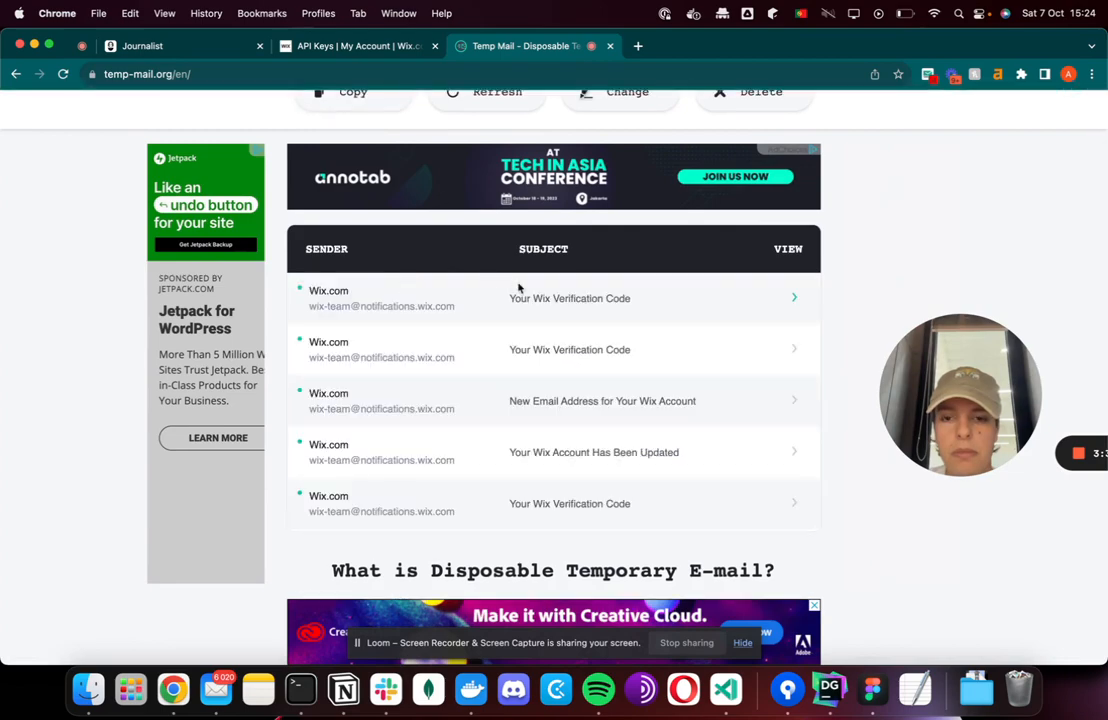
left_click(570, 298)
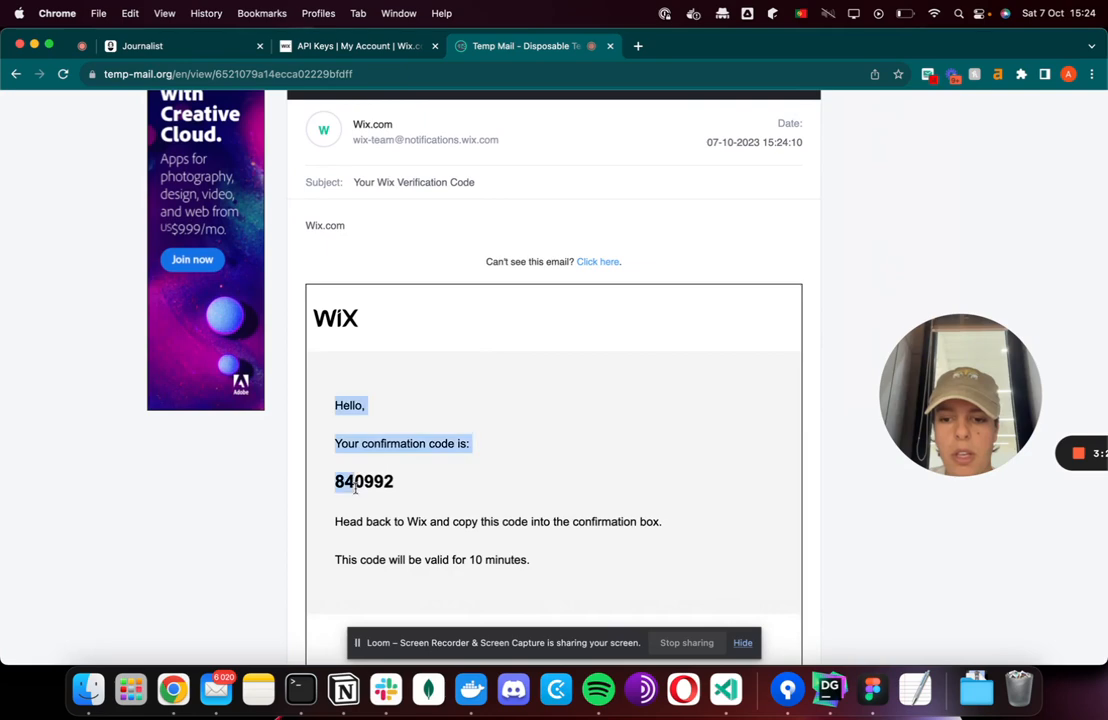
left_click(356, 46)
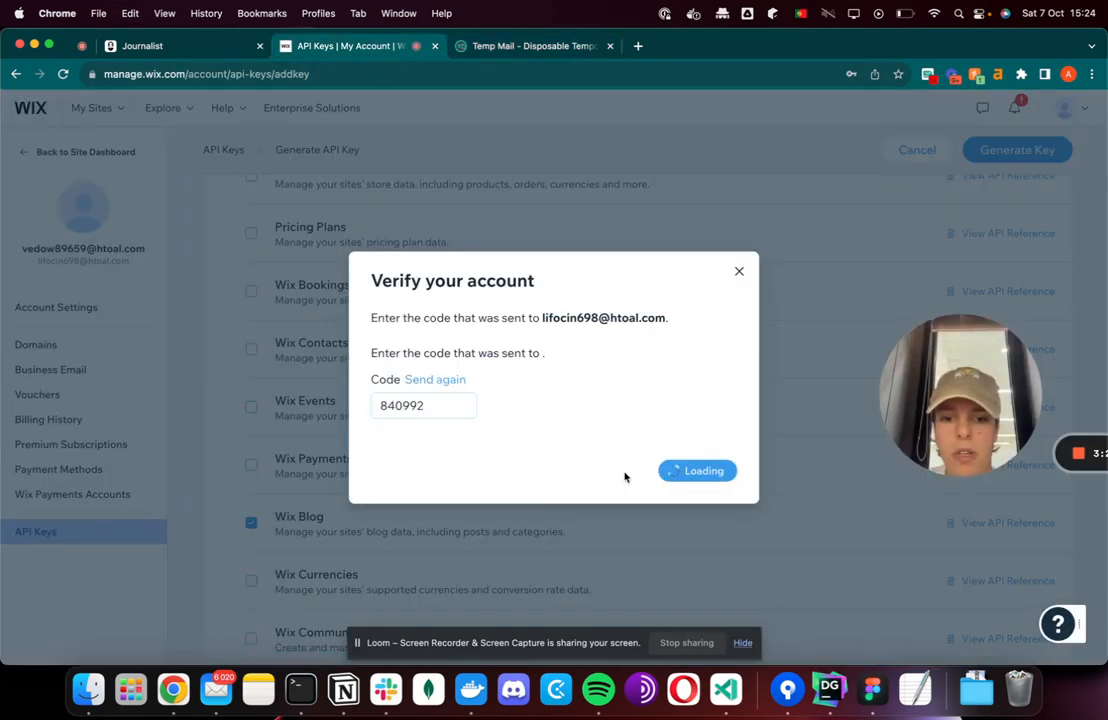
left_click(696, 470)
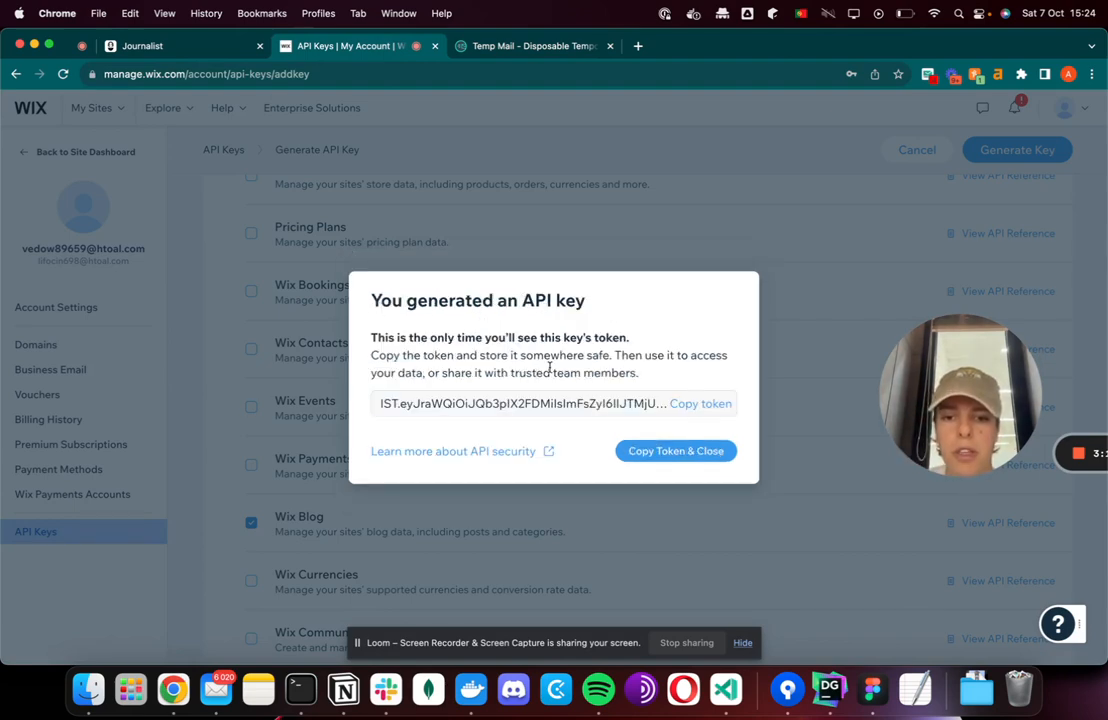
left_click(700, 404)
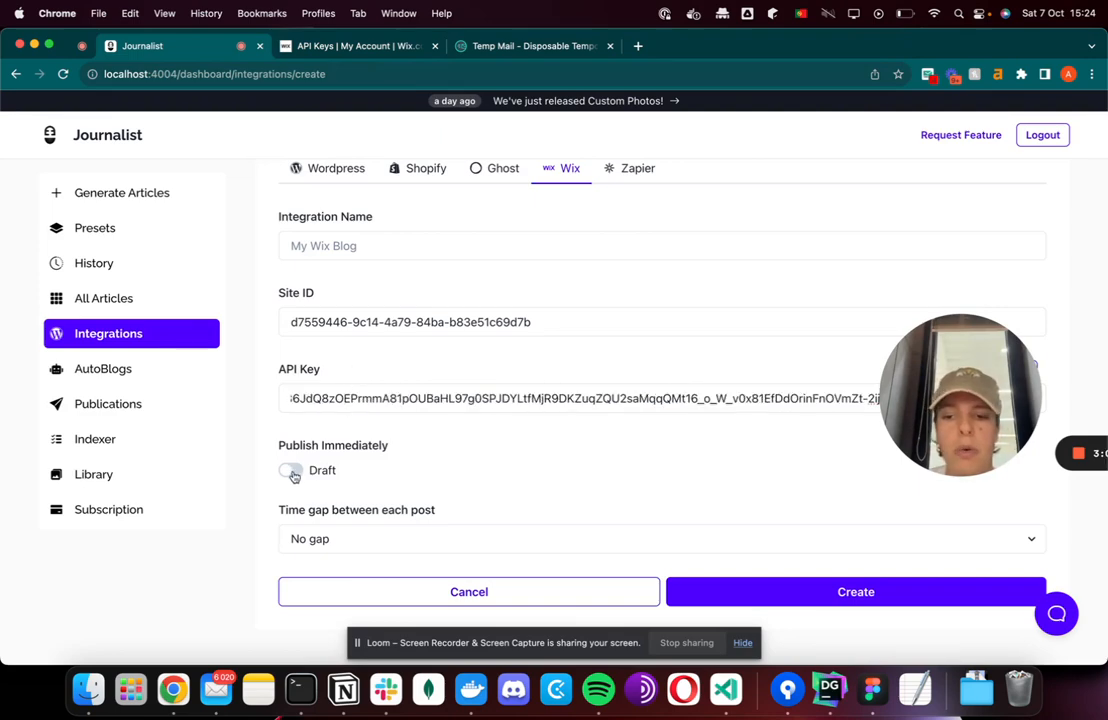
Name the integration 'My Wix Blog 123' with the new API key and create it
left_click(290, 470)
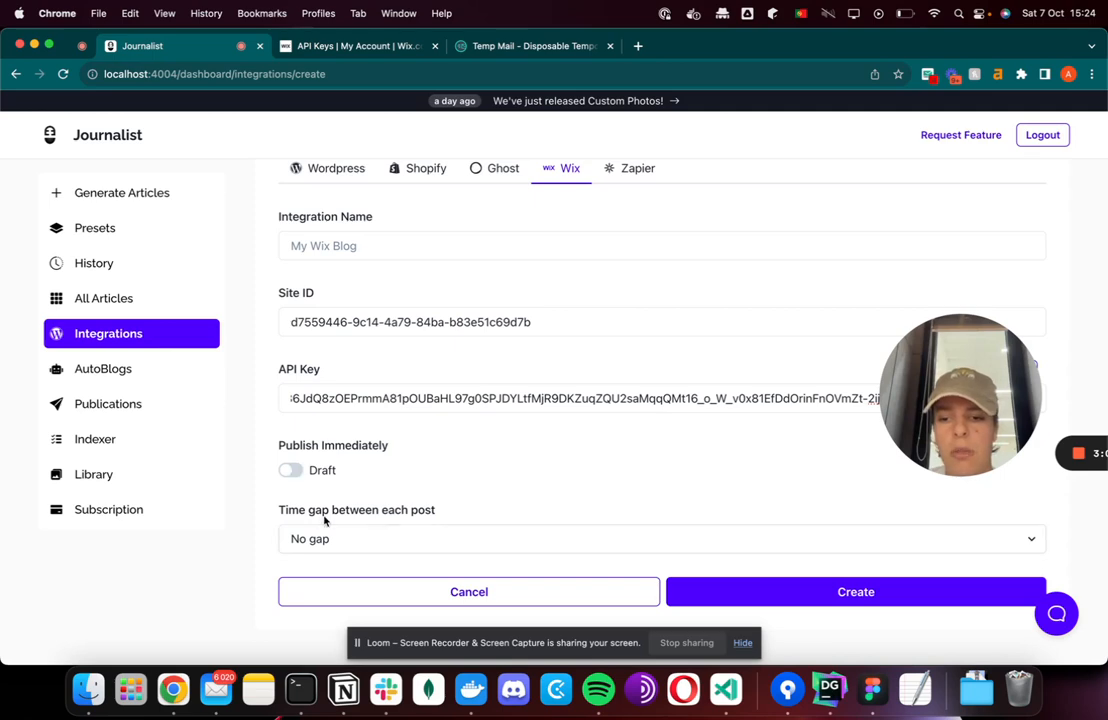
mouse_move(340, 528)
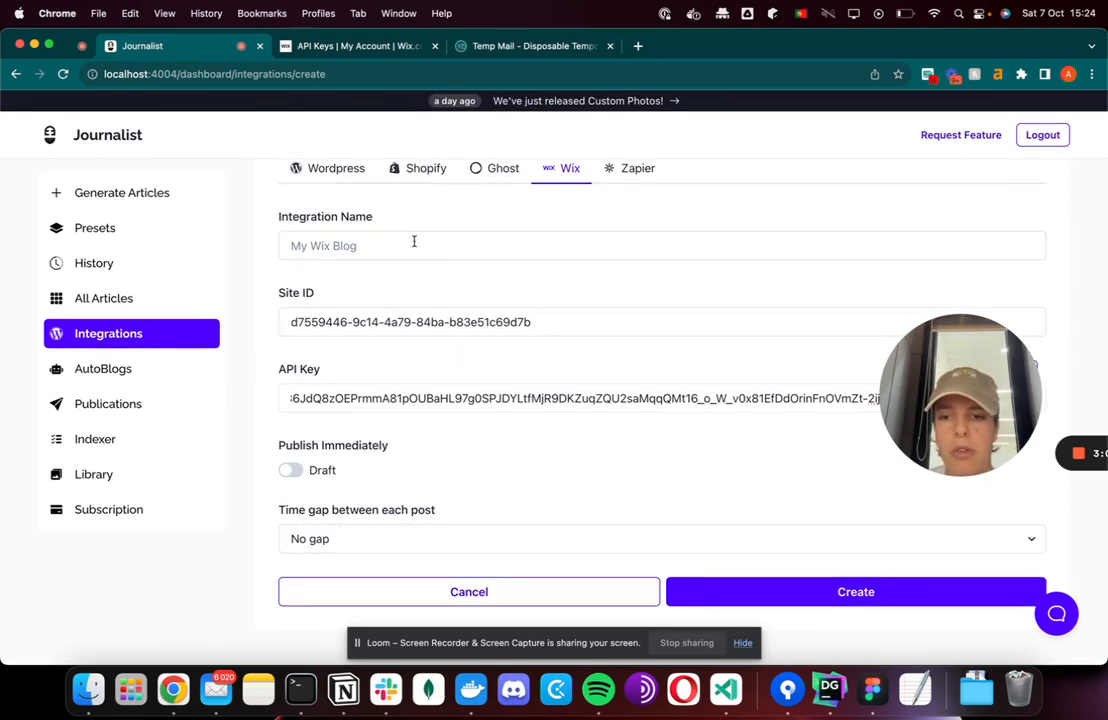
type("My Wix Blog 123")
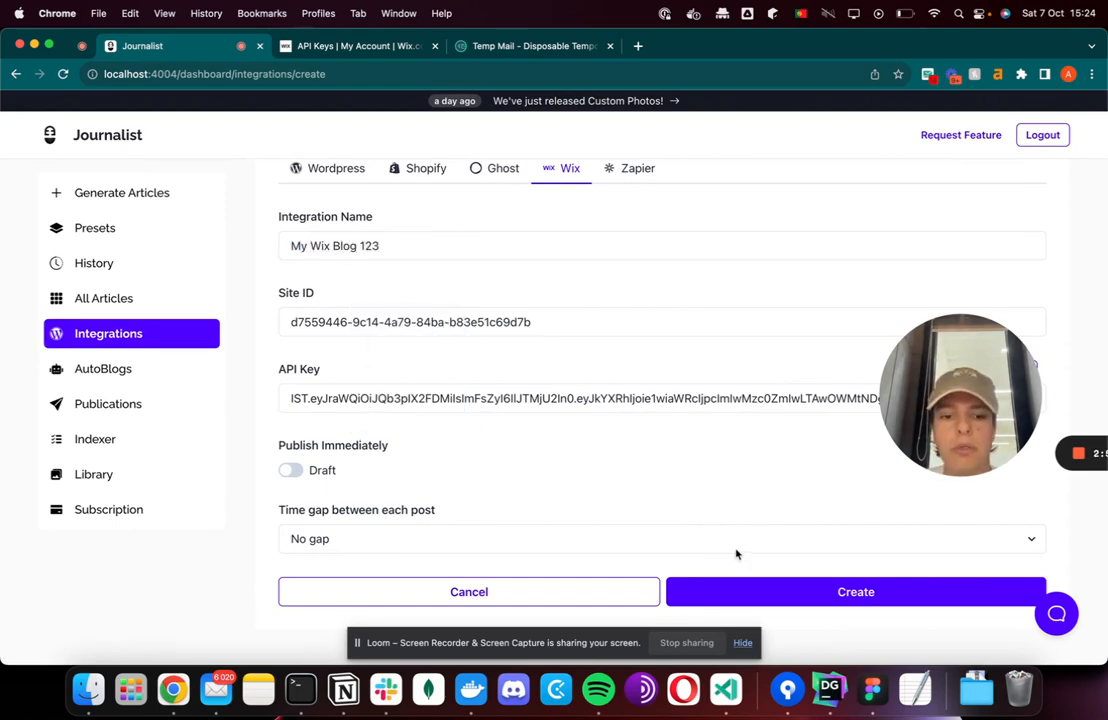
left_click(856, 592)
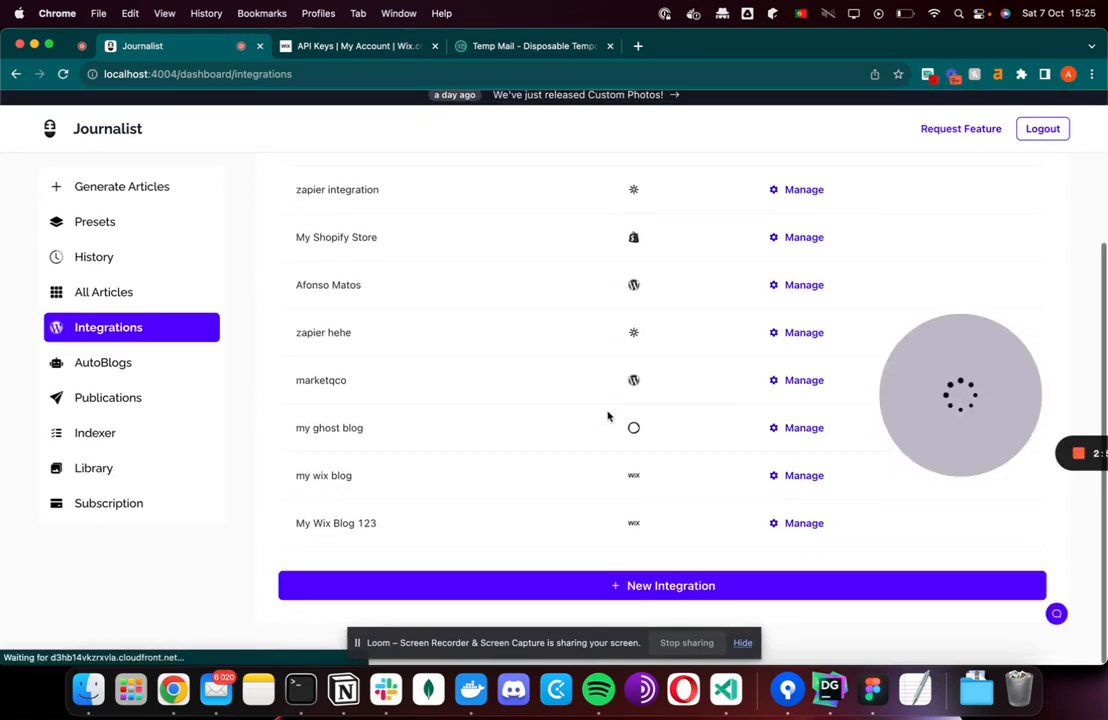